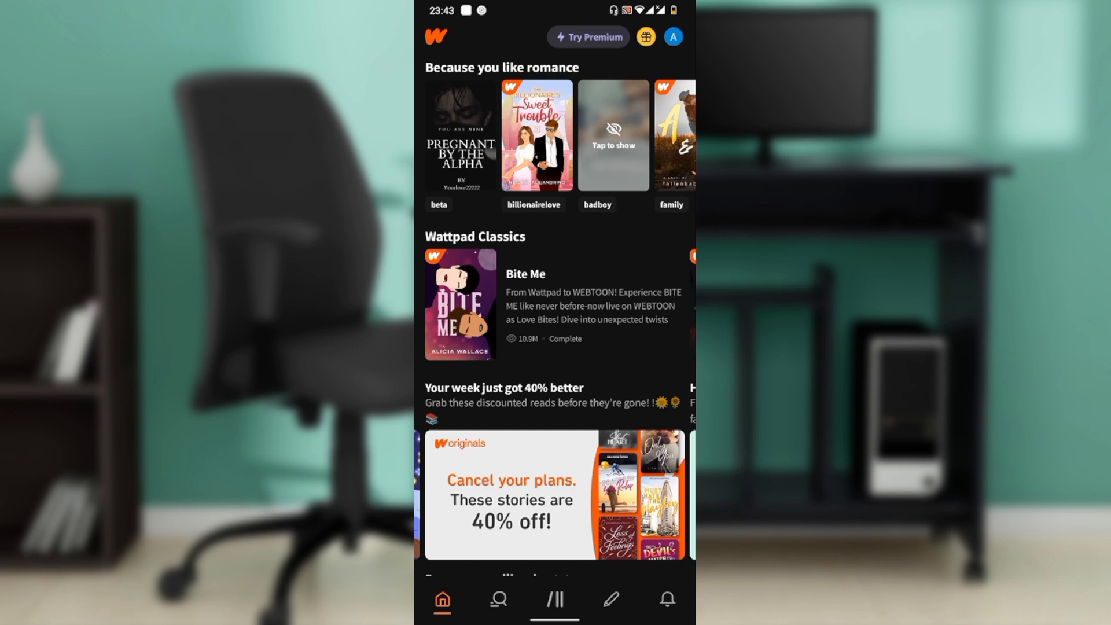
# - Find Bite Me in the home feed, add it to the Library, and view the Library
pyautogui.scroll(-3)
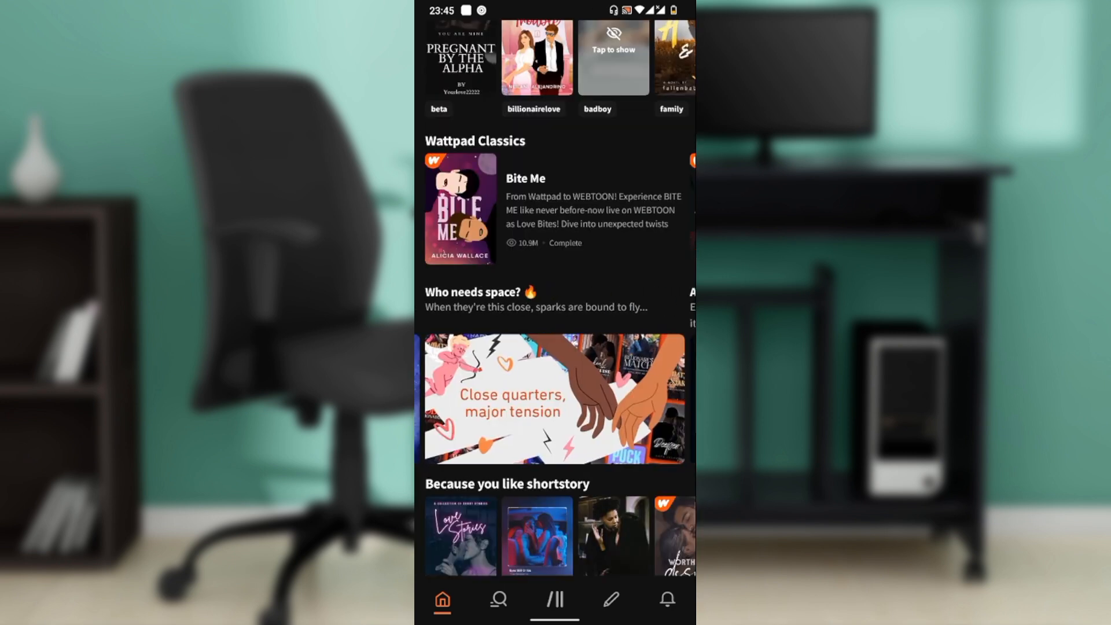
pyautogui.scroll(-3)
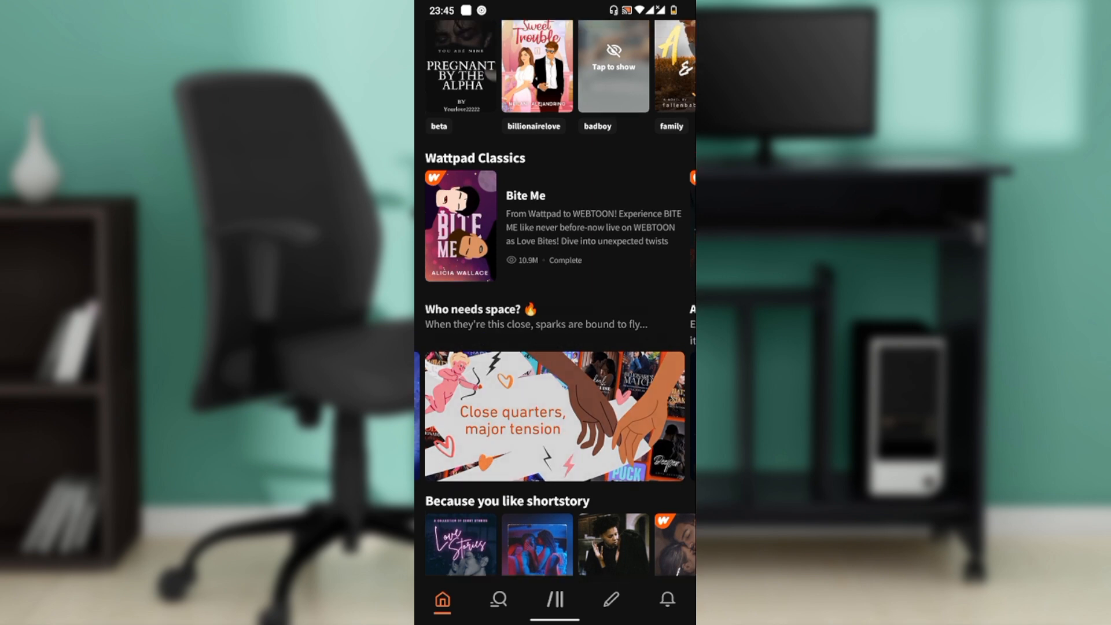
pyautogui.scroll(-3)
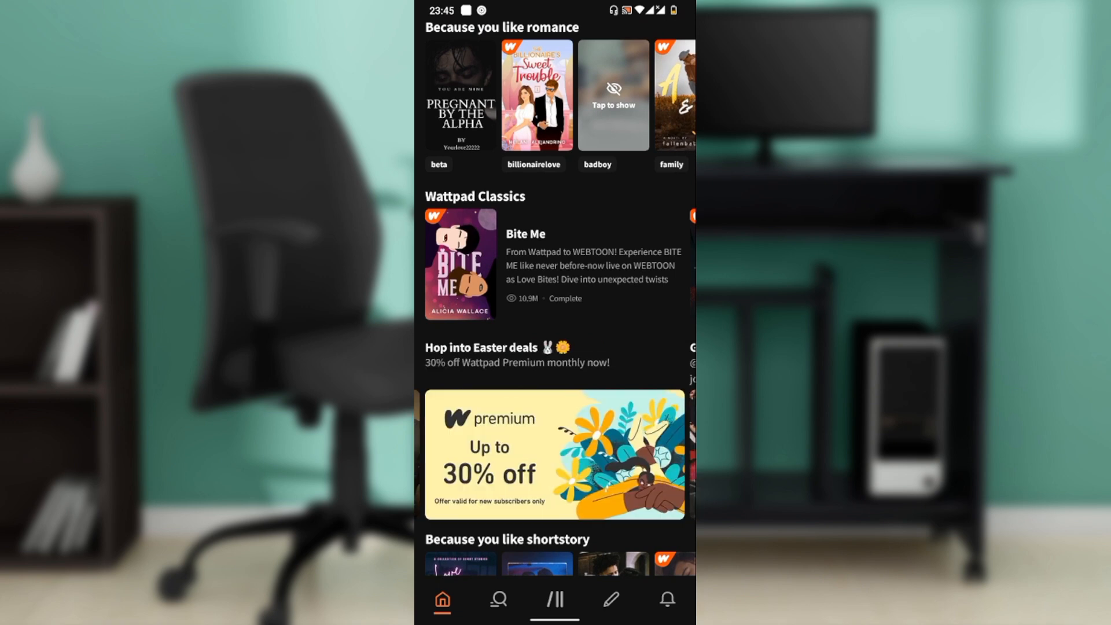
pyautogui.scroll(-3)
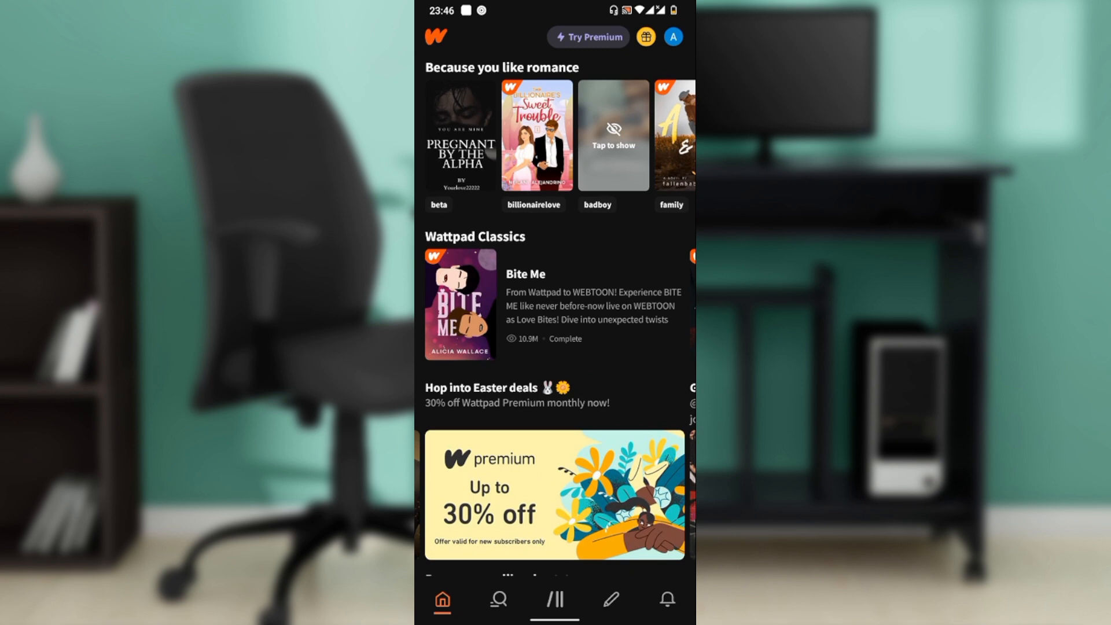
pyautogui.hscroll(-3)
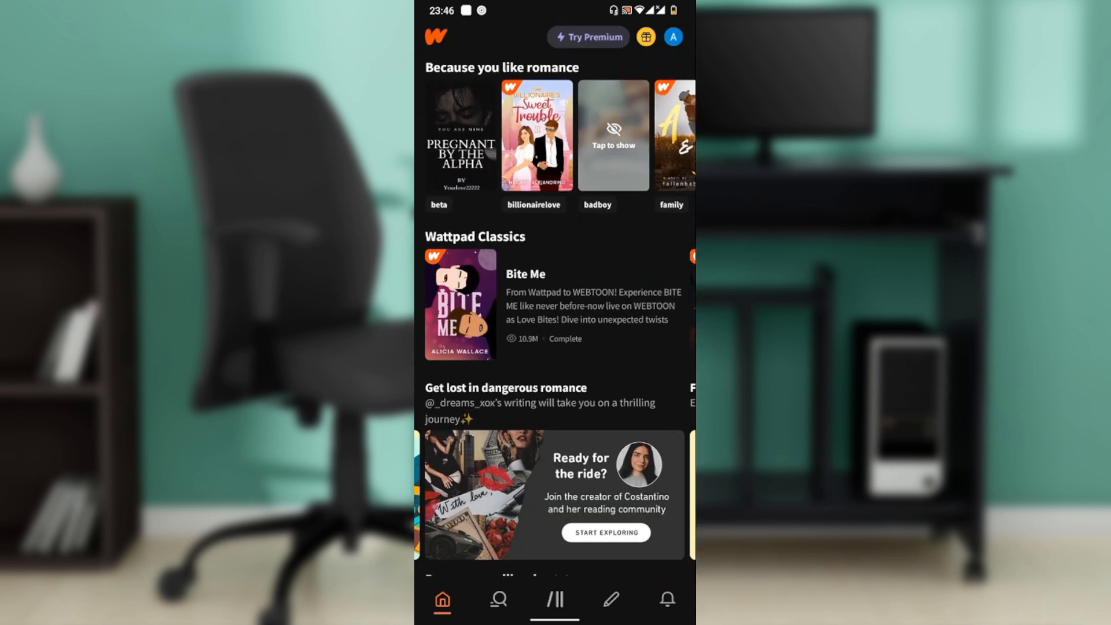
pyautogui.scroll(-3)
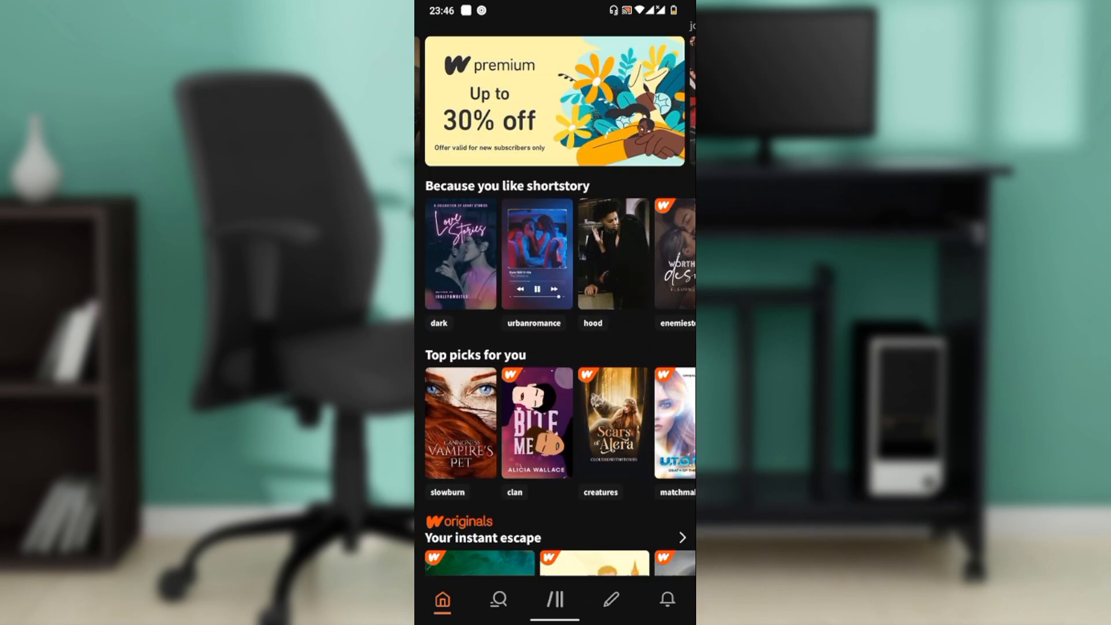
pyautogui.click(537, 423)
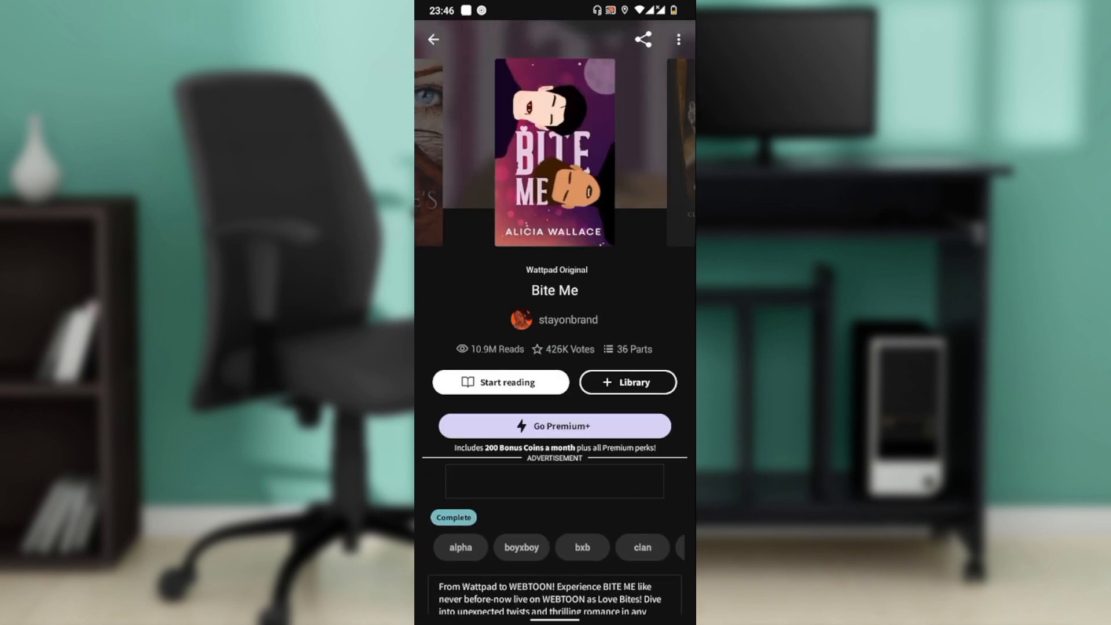
pyautogui.click(626, 382)
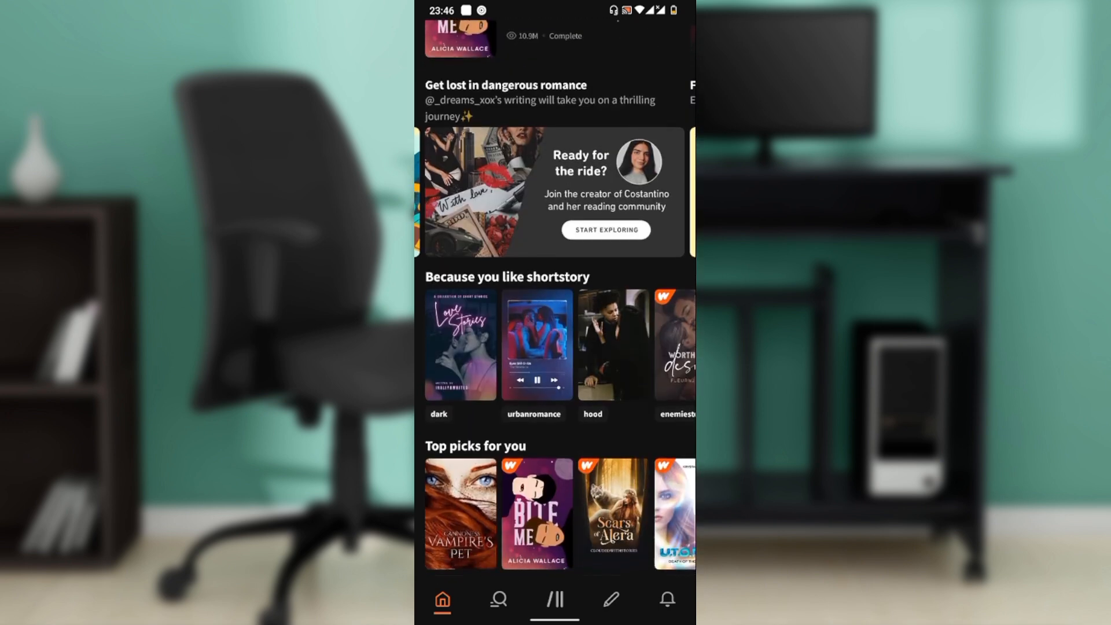
pyautogui.click(555, 599)
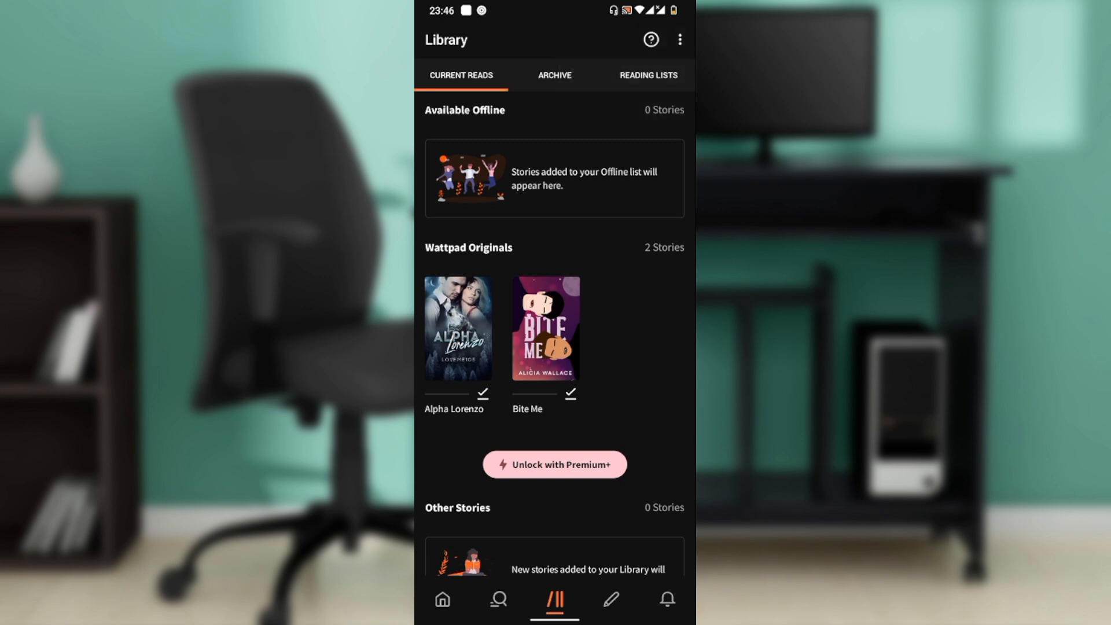
# - Open Bite Me's Chapter 1 from the Library list, then go back to the Library
pyautogui.scroll(-3)
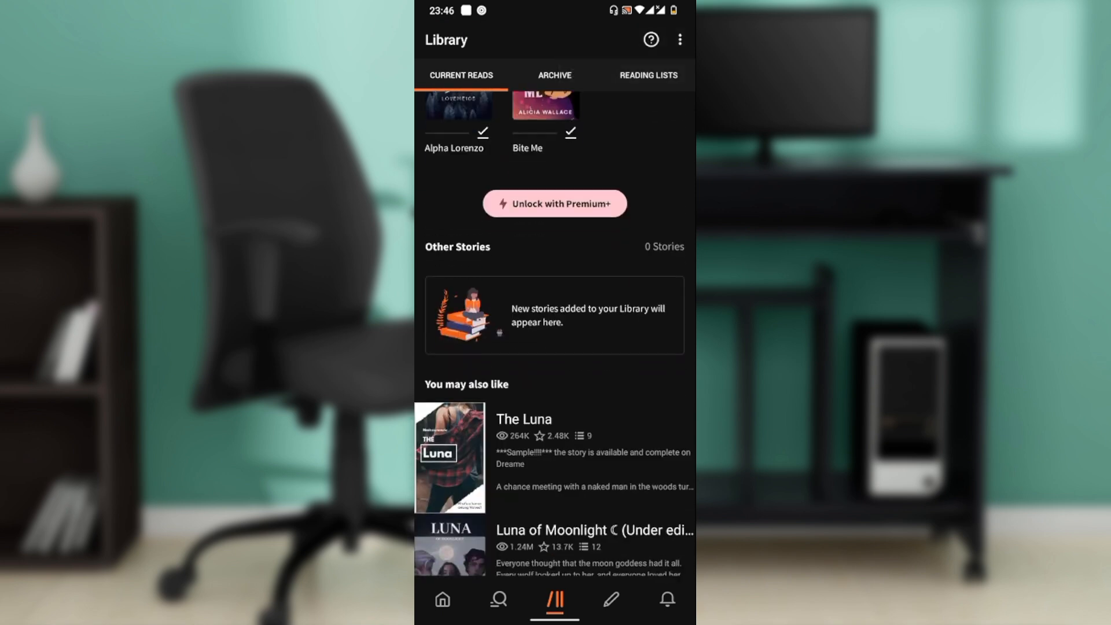
pyautogui.scroll(-3)
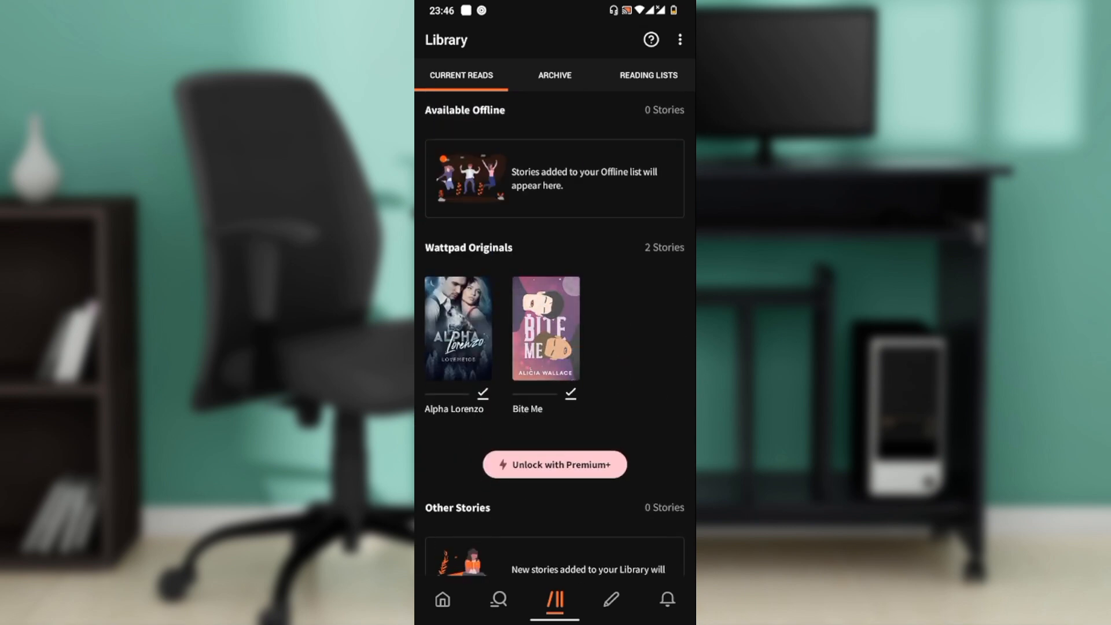
pyautogui.click(545, 328)
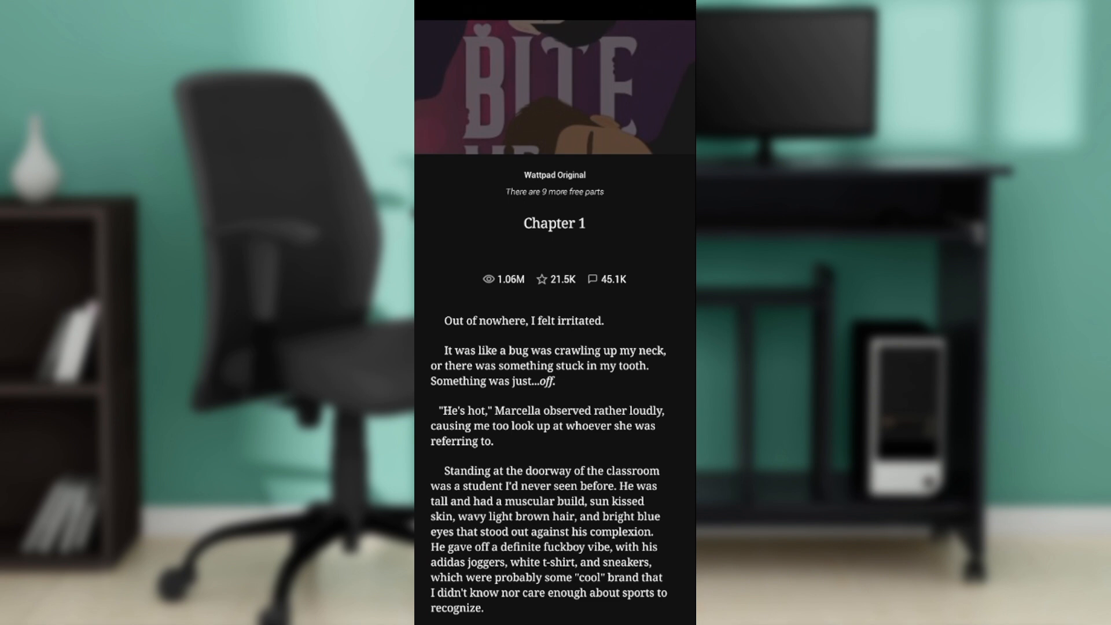
pyautogui.click(555, 599)
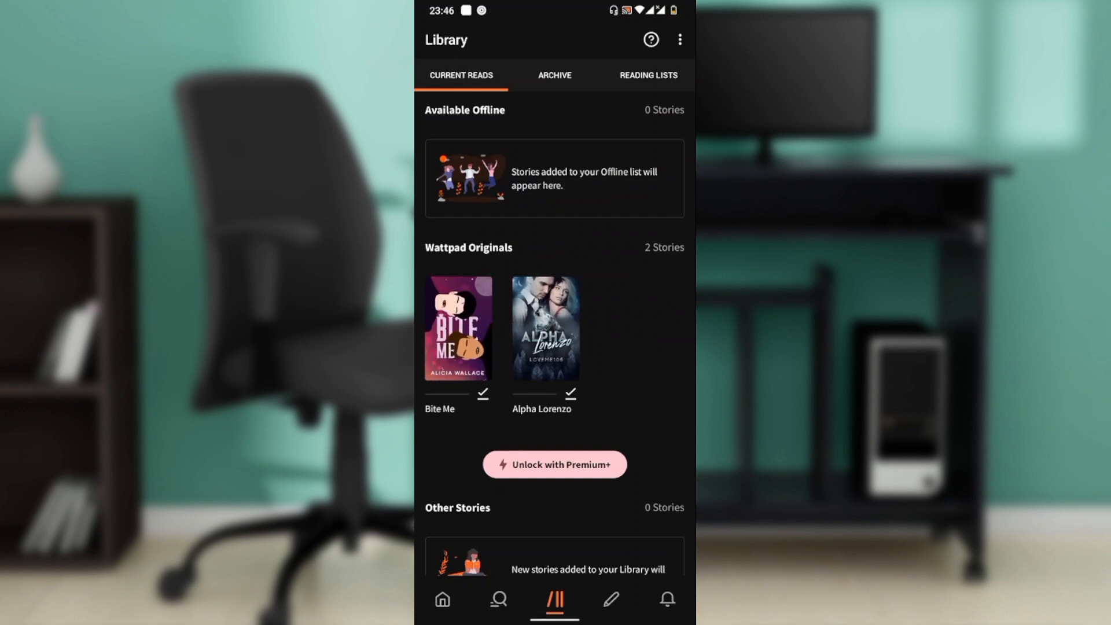
# - Reopen Bite Me and save it offline, confirming Originals are always offline, then return
pyautogui.click(458, 328)
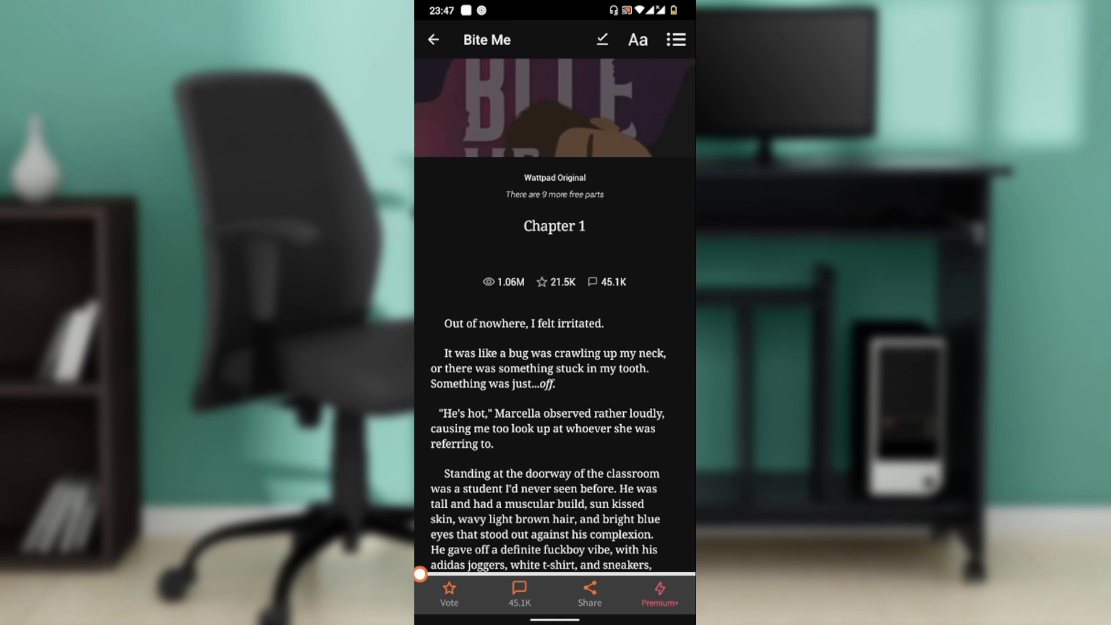
pyautogui.click(602, 40)
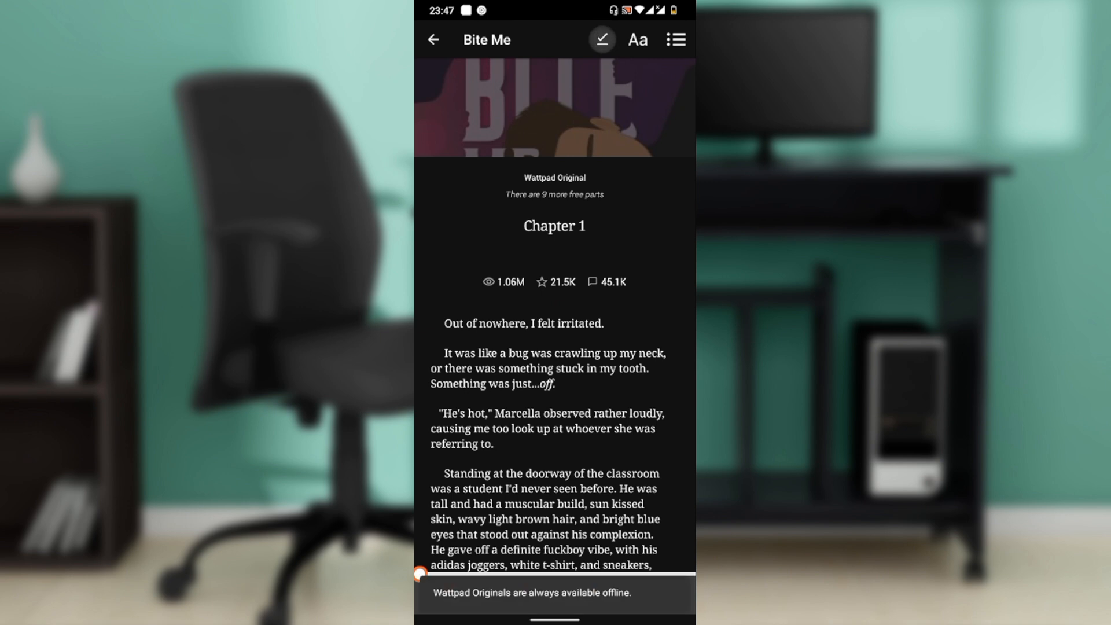
pyautogui.click(602, 38)
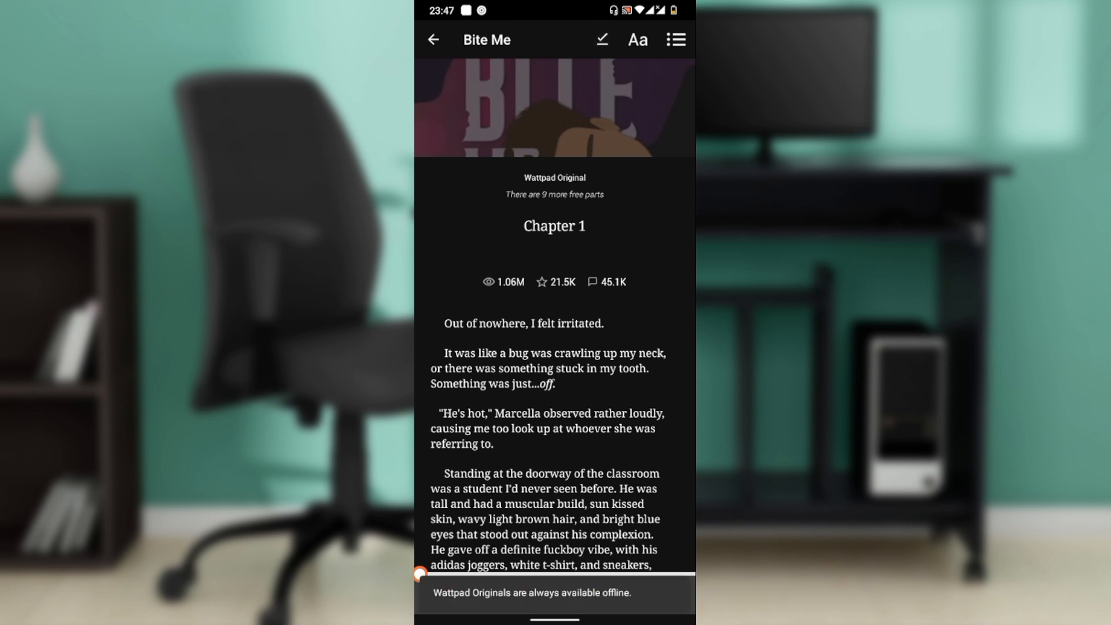
pyautogui.click(433, 40)
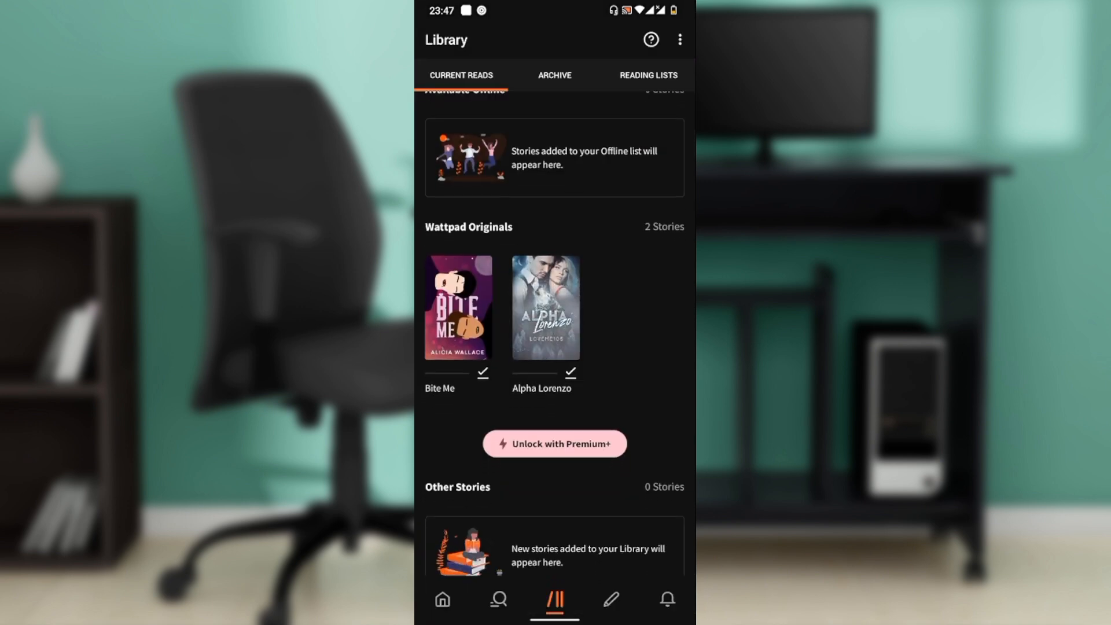
# - Scroll up the Library and return to the Home recommendations feed
pyautogui.scroll(3)
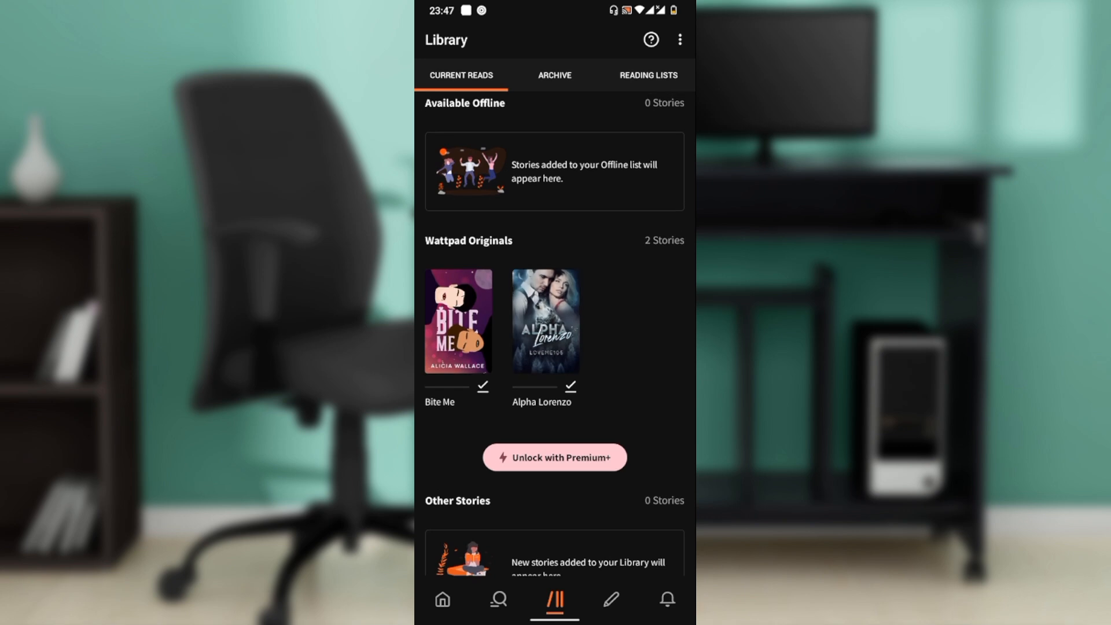
pyautogui.scroll(3)
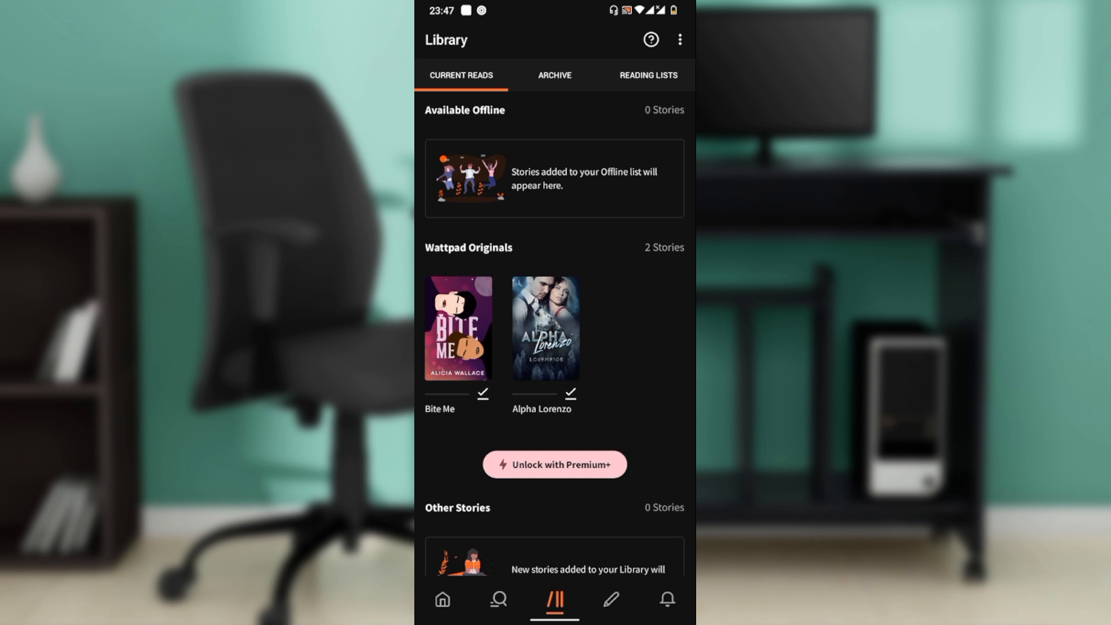
pyautogui.scroll(3)
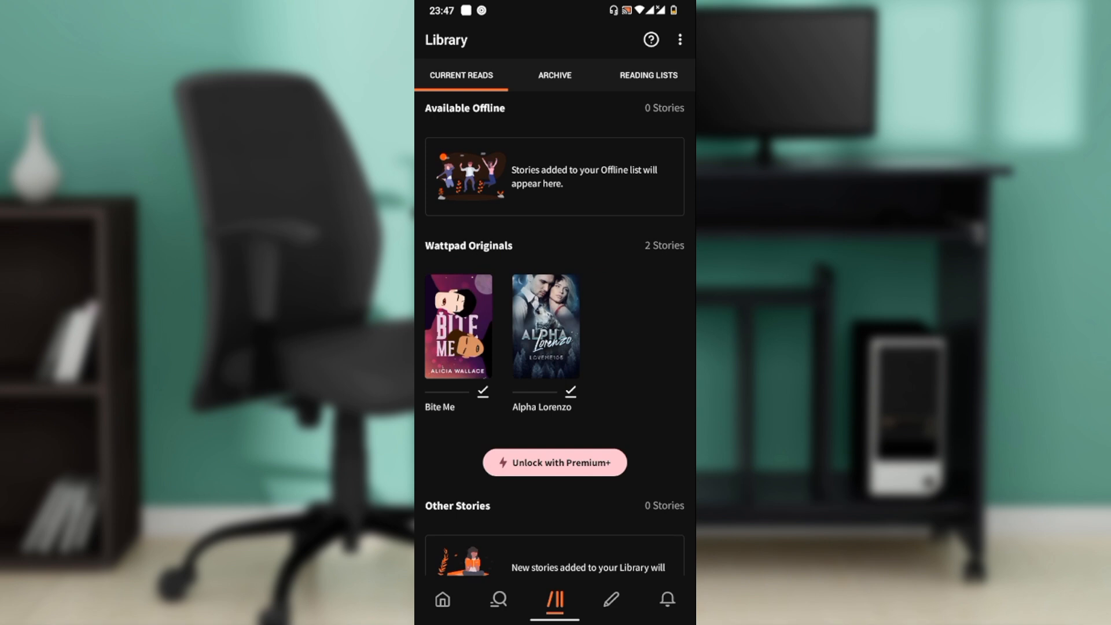
pyautogui.click(442, 599)
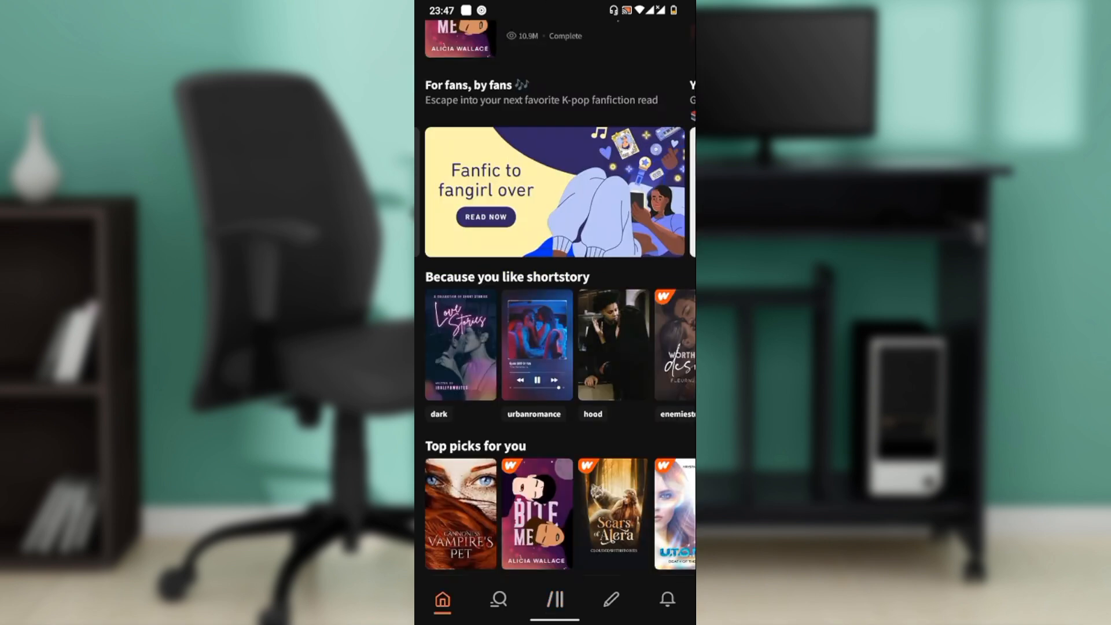